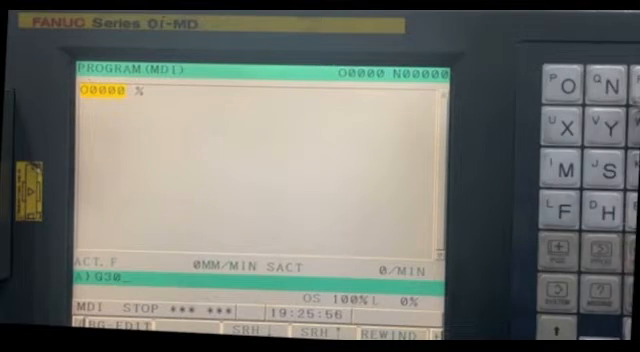
# Step: Key '0' into the MDI input buffer while building the G30 command
pyautogui.write('0')
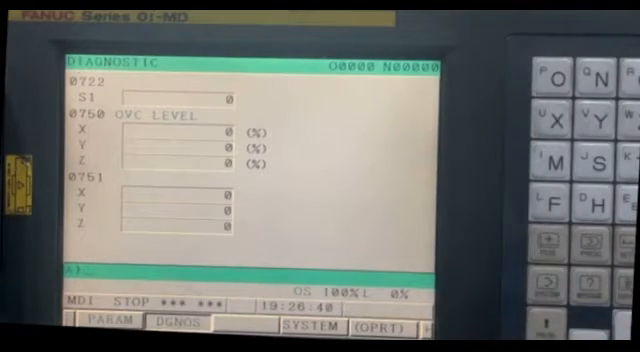
# Step: Switch from the diagnostics page to parameter 1242, showing X 400, Y 500, Z 600
pyautogui.click(92, 324)
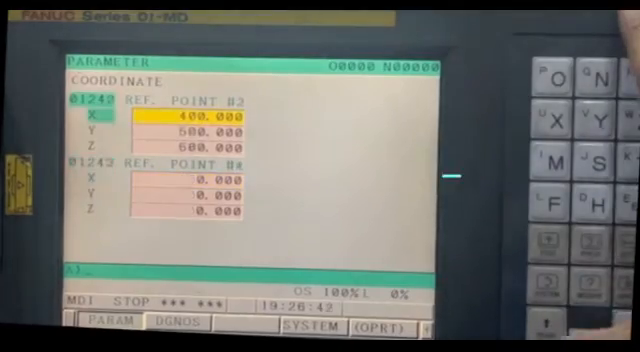